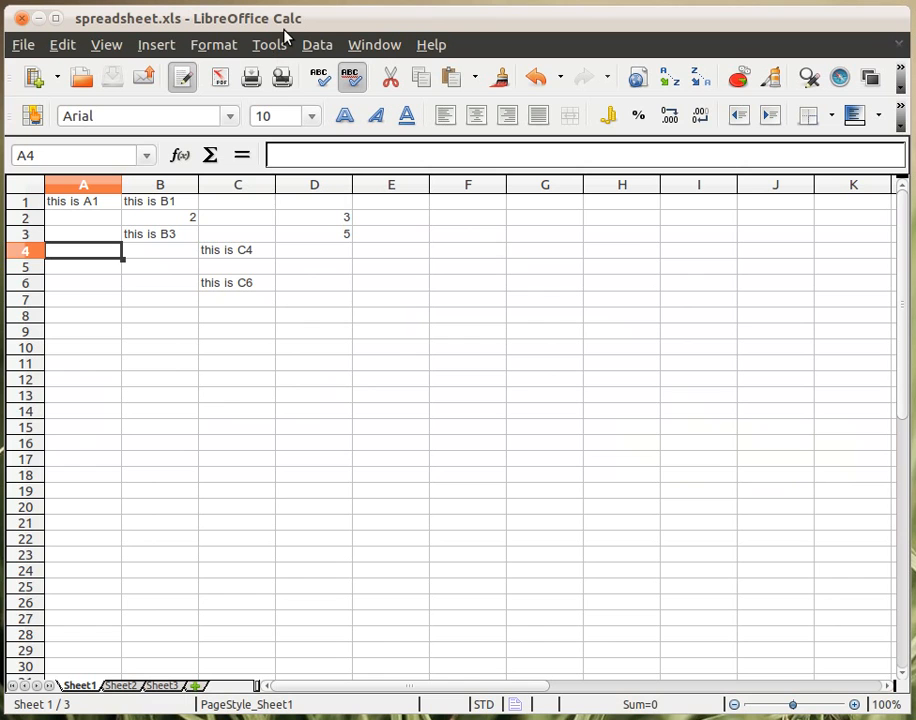
pyautogui.moveTo(168, 262)
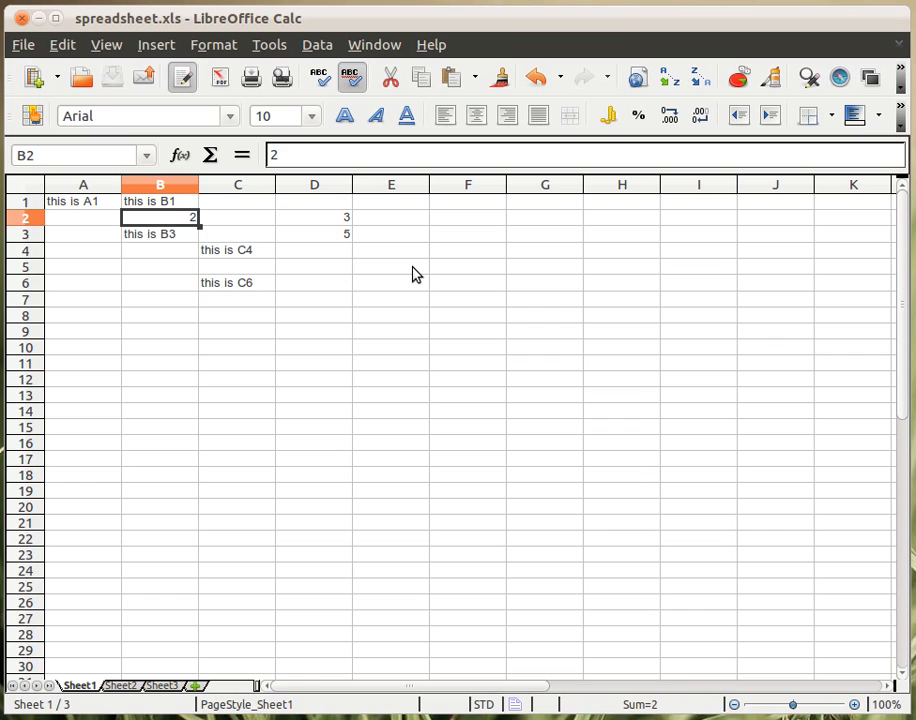
# Inspect cells B2 and D3 in spreadsheet.xls, then return to read_excel.pl in Vim.
pyautogui.click(314, 217)
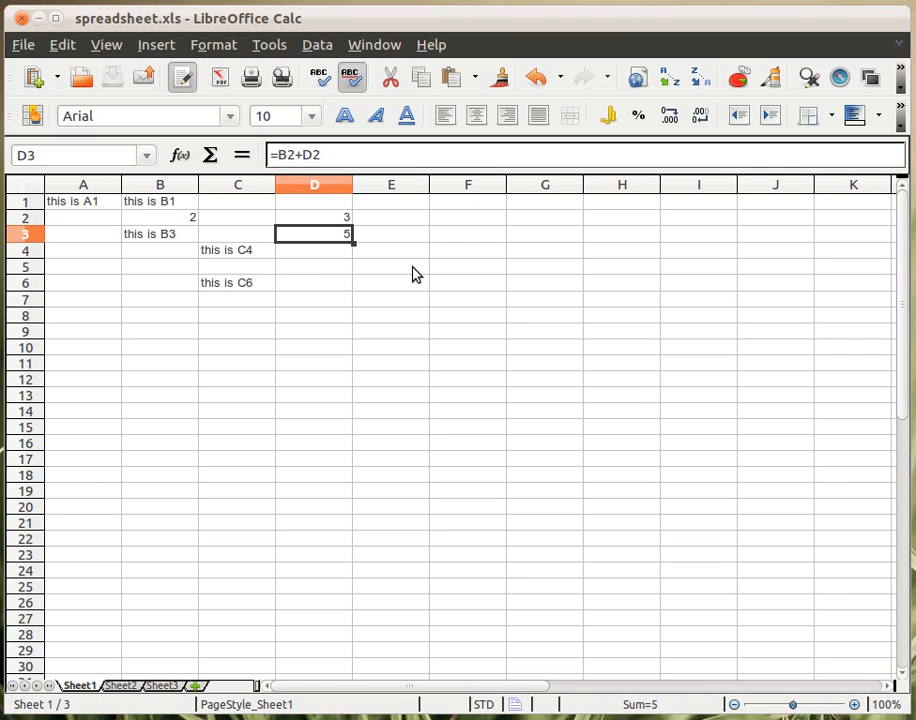
pyautogui.click(314, 249)
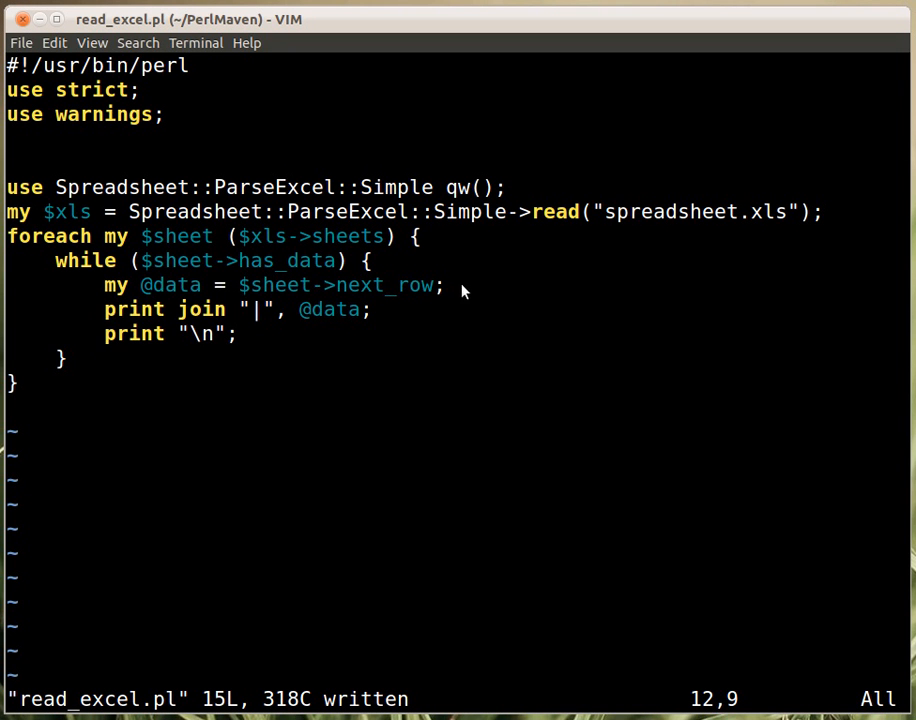
pyautogui.moveTo(288, 202)
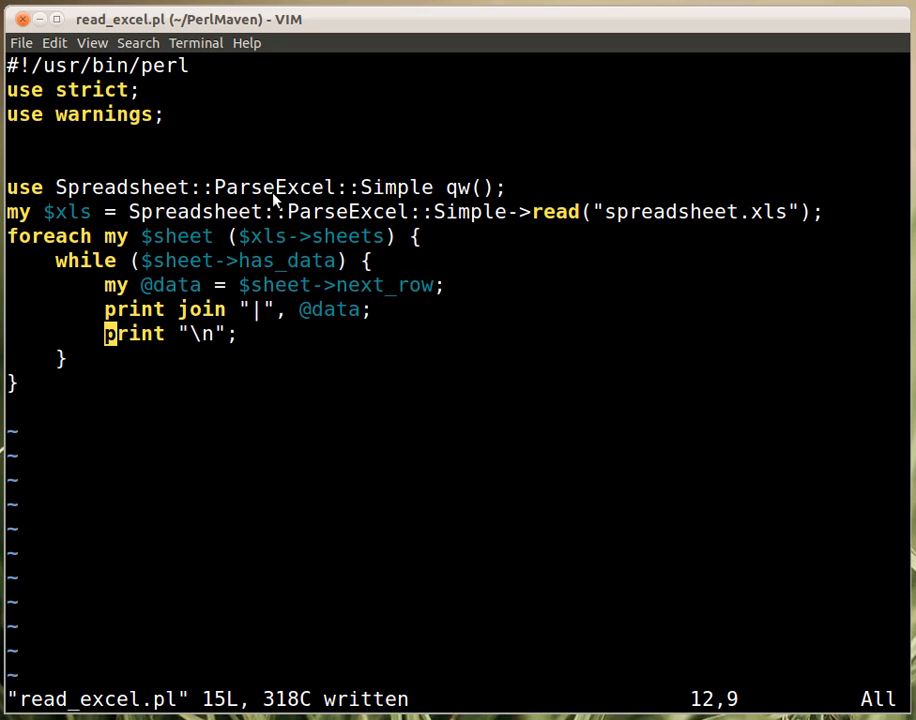
pyautogui.moveTo(511, 190)
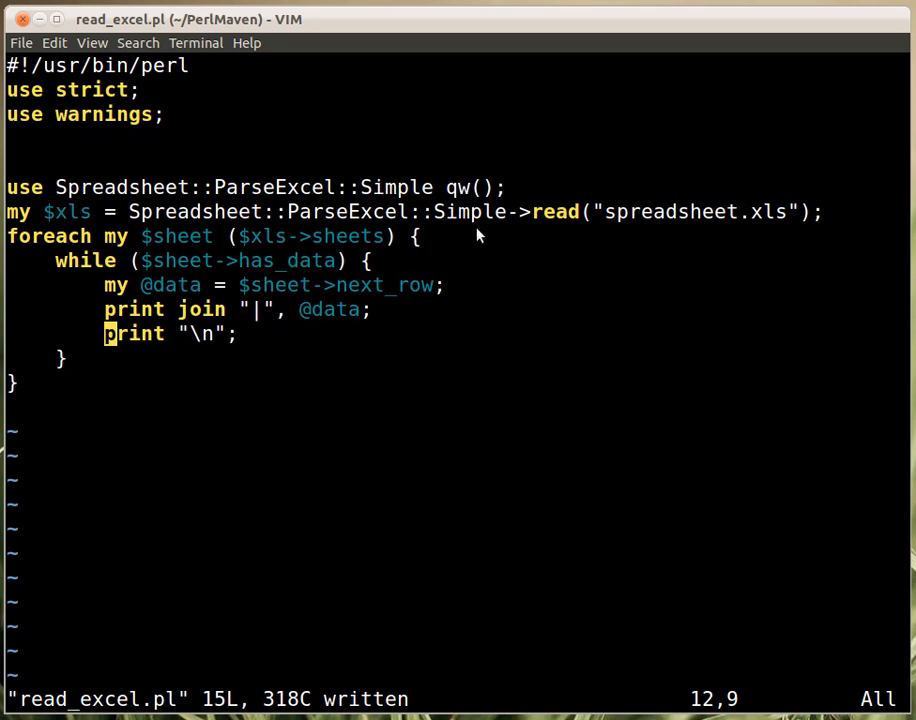
pyautogui.moveTo(531, 228)
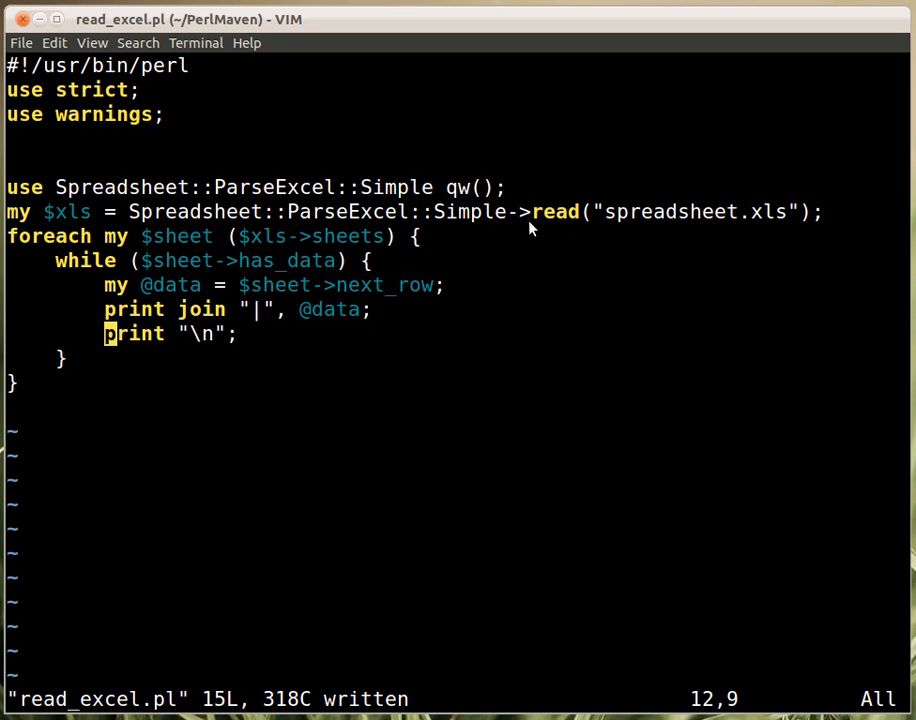
pyautogui.moveTo(685, 232)
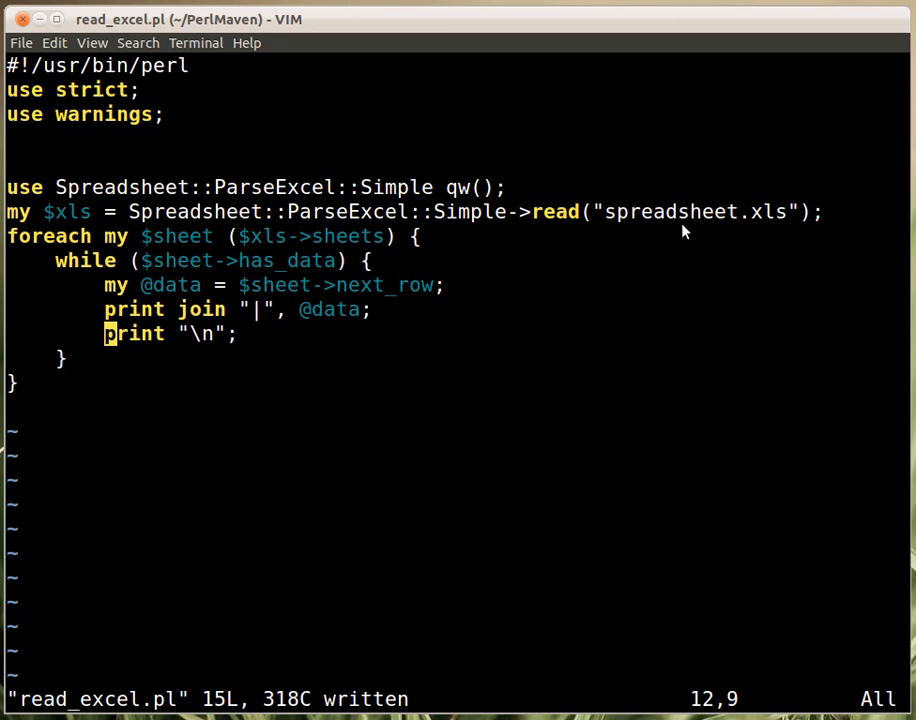
pyautogui.moveTo(755, 238)
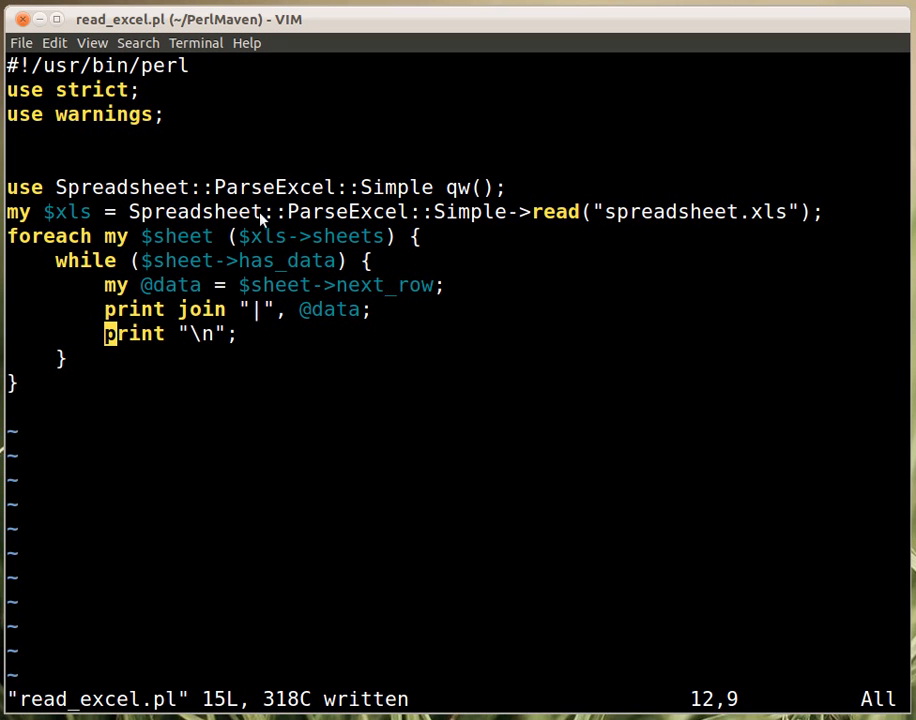
pyautogui.moveTo(252, 240)
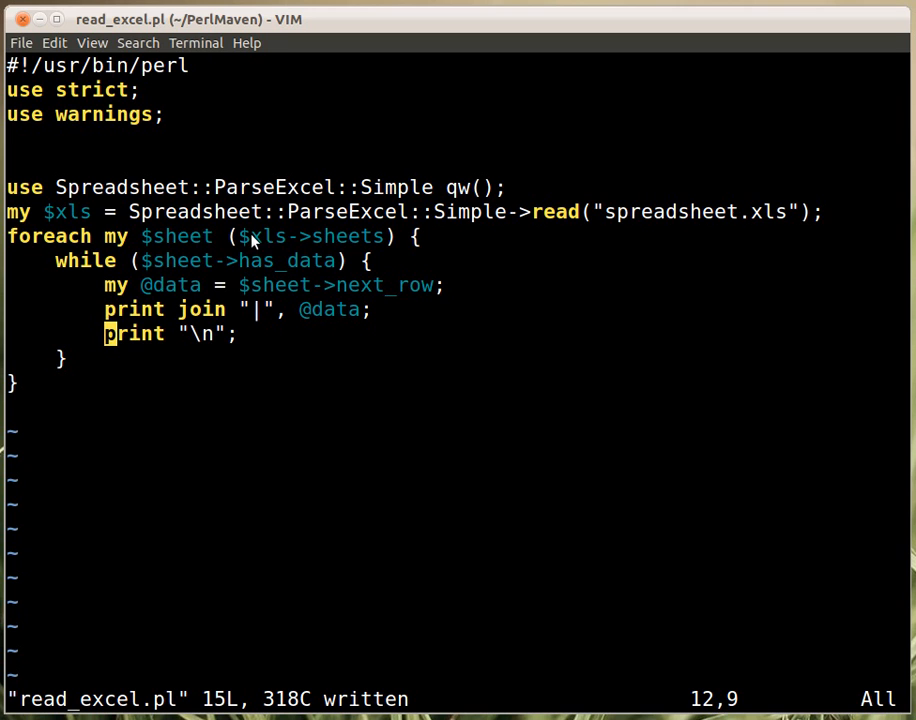
pyautogui.moveTo(355, 248)
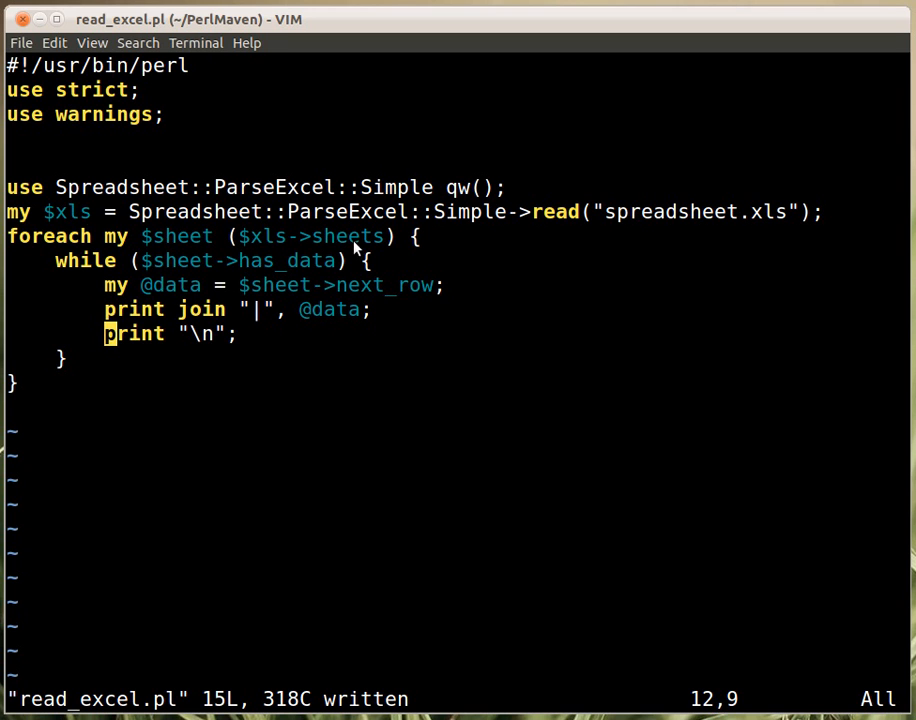
pyautogui.moveTo(352, 260)
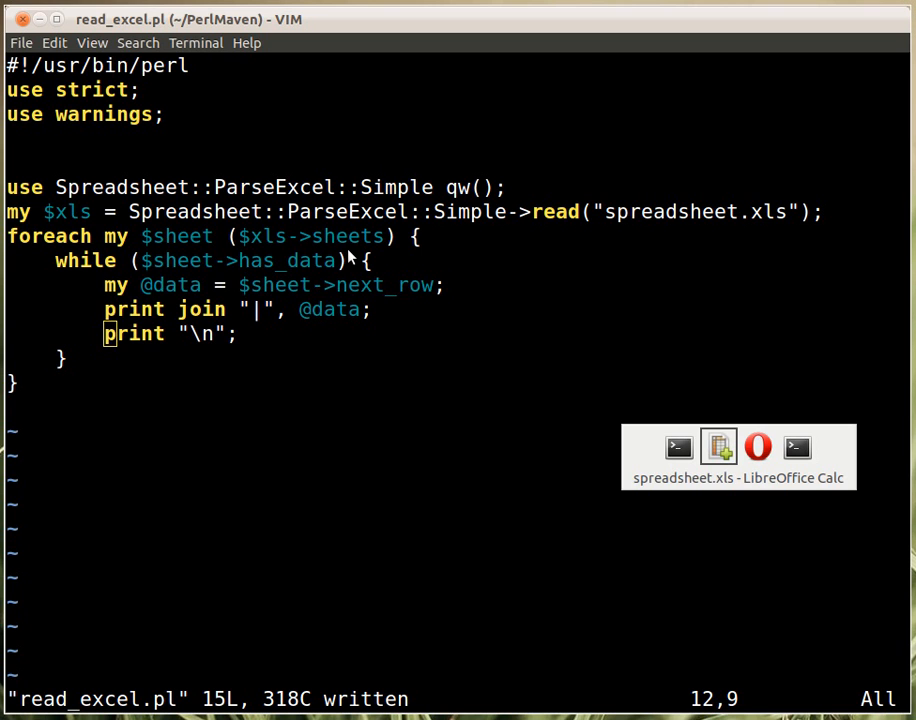
pyautogui.click(718, 447)
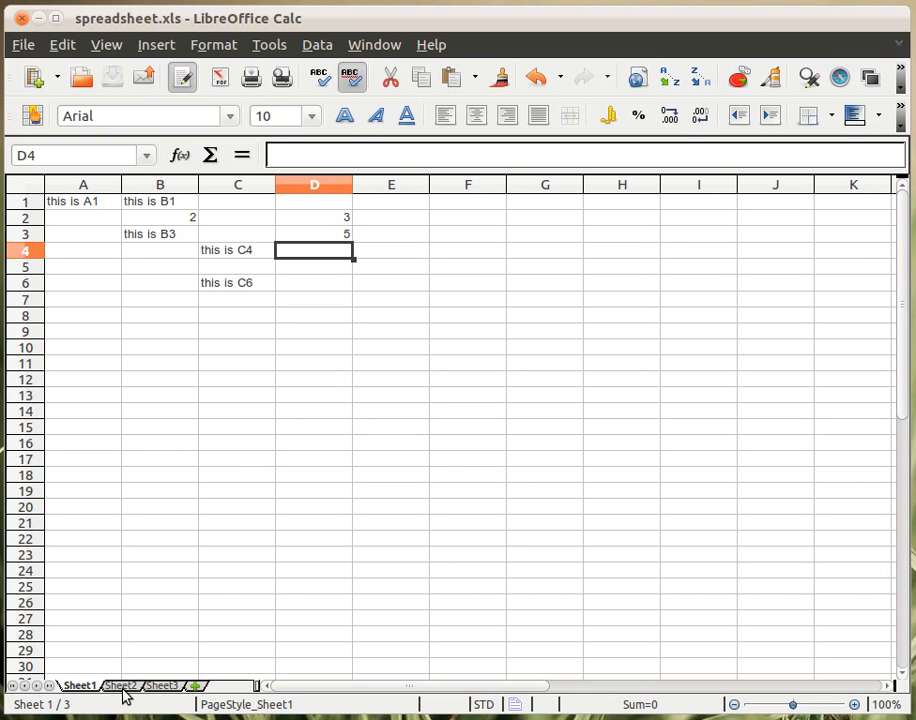
pyautogui.moveTo(251, 594)
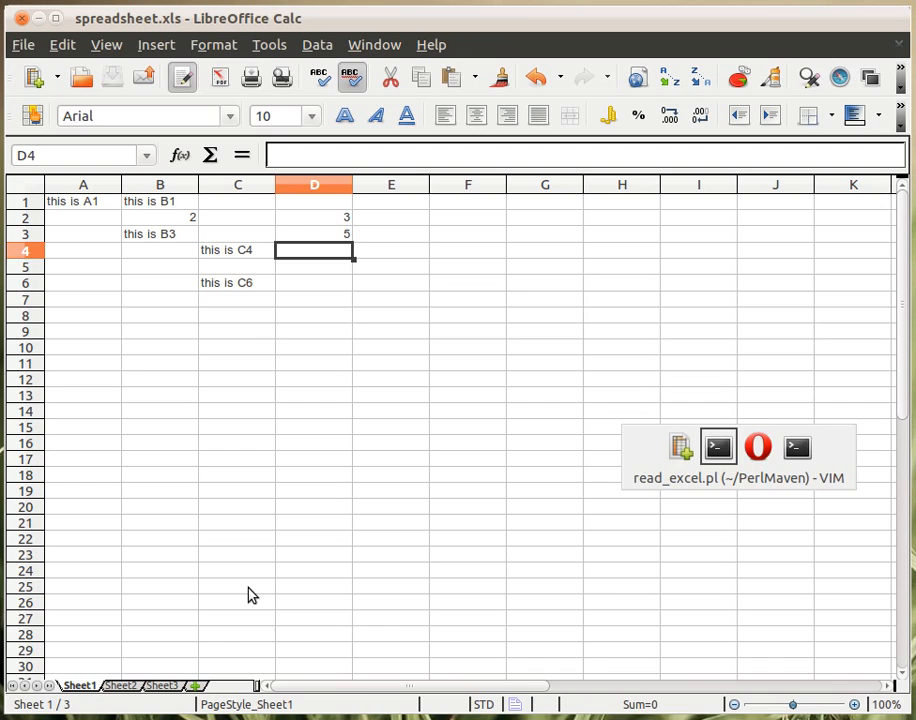
pyautogui.click(718, 446)
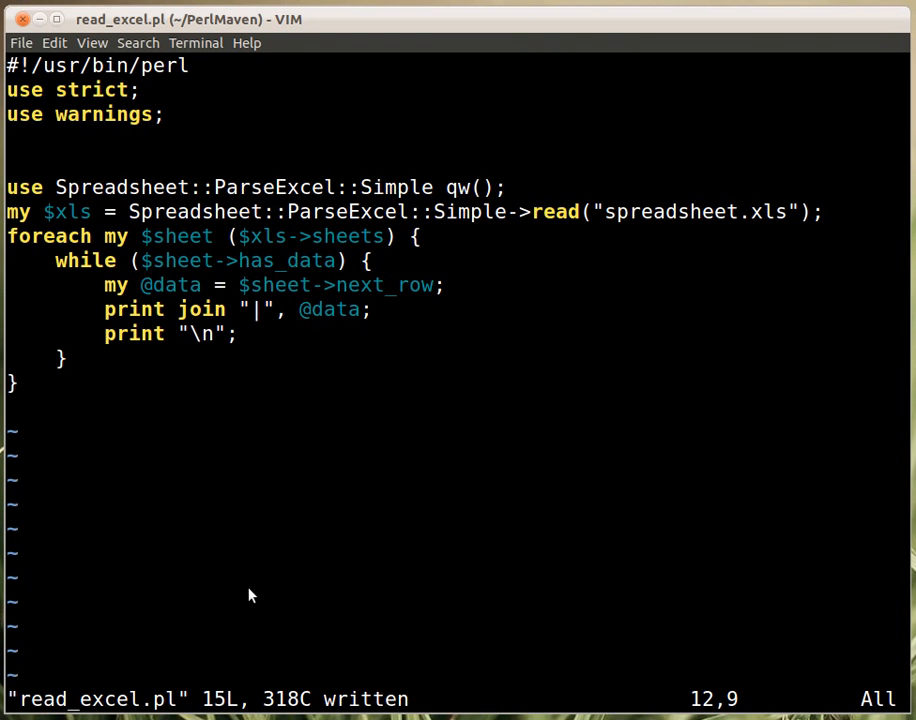
pyautogui.moveTo(215, 285)
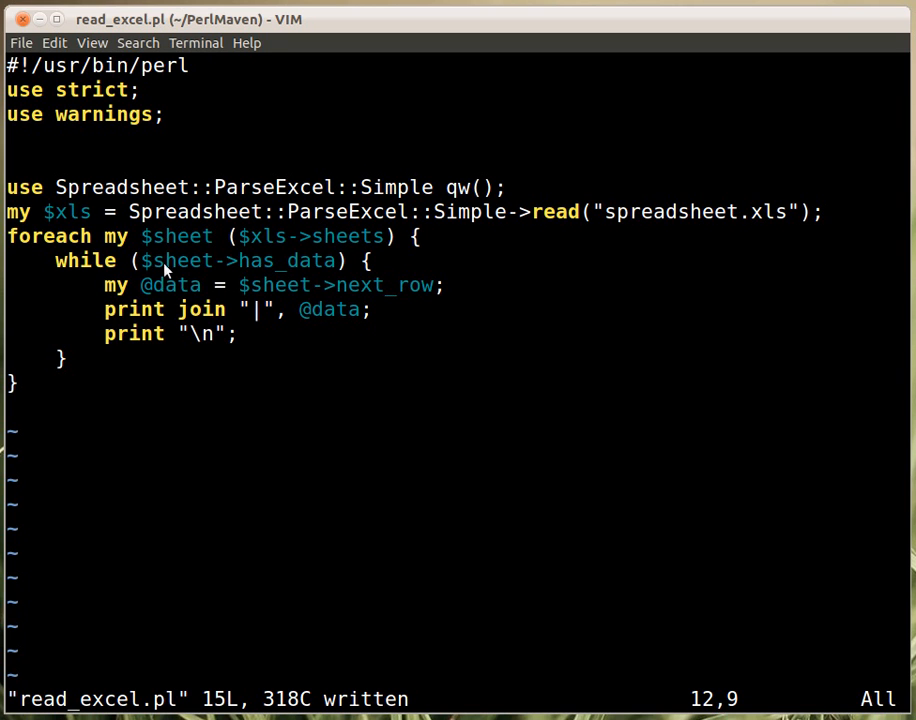
pyautogui.moveTo(211, 269)
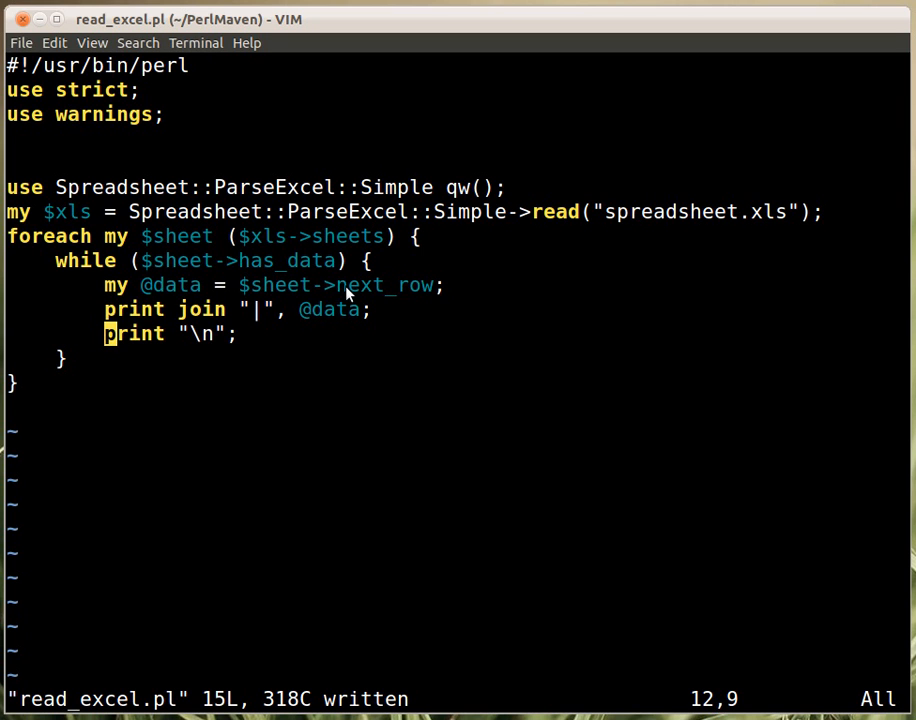
pyautogui.moveTo(343, 300)
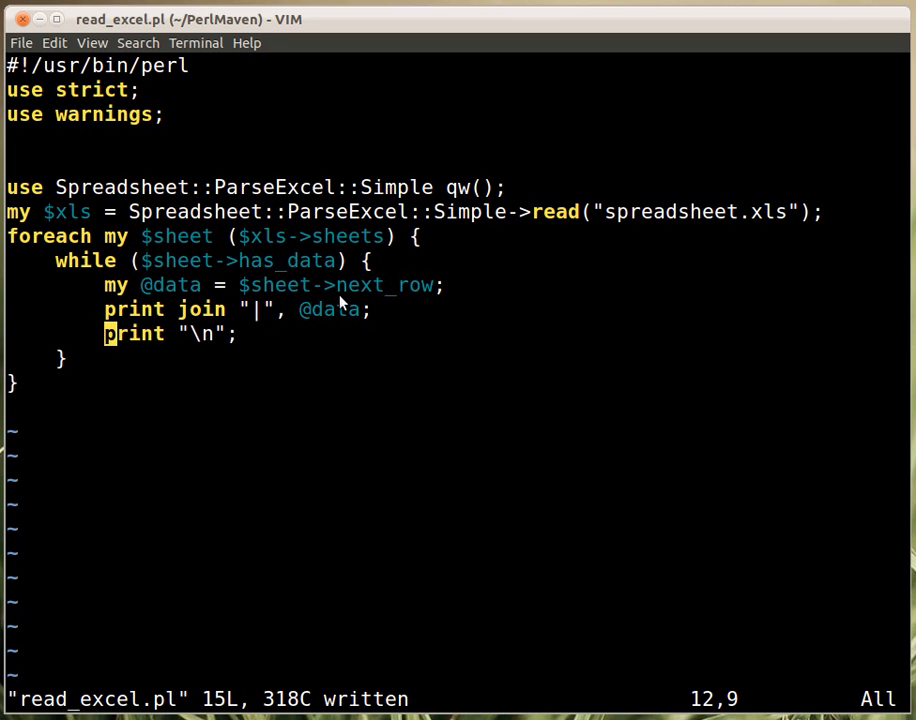
pyautogui.moveTo(445, 307)
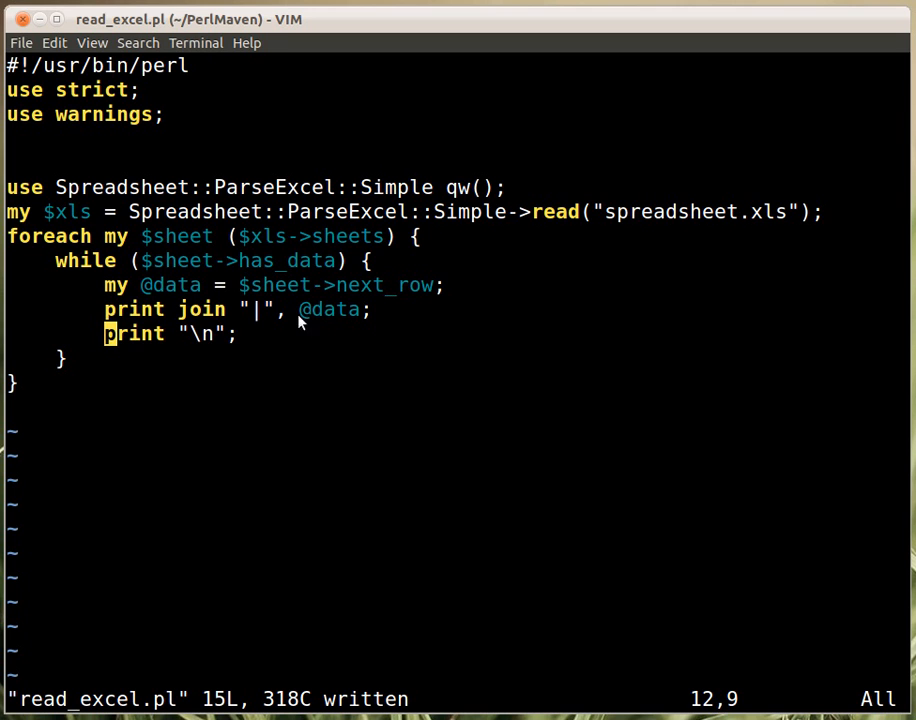
pyautogui.moveTo(198, 360)
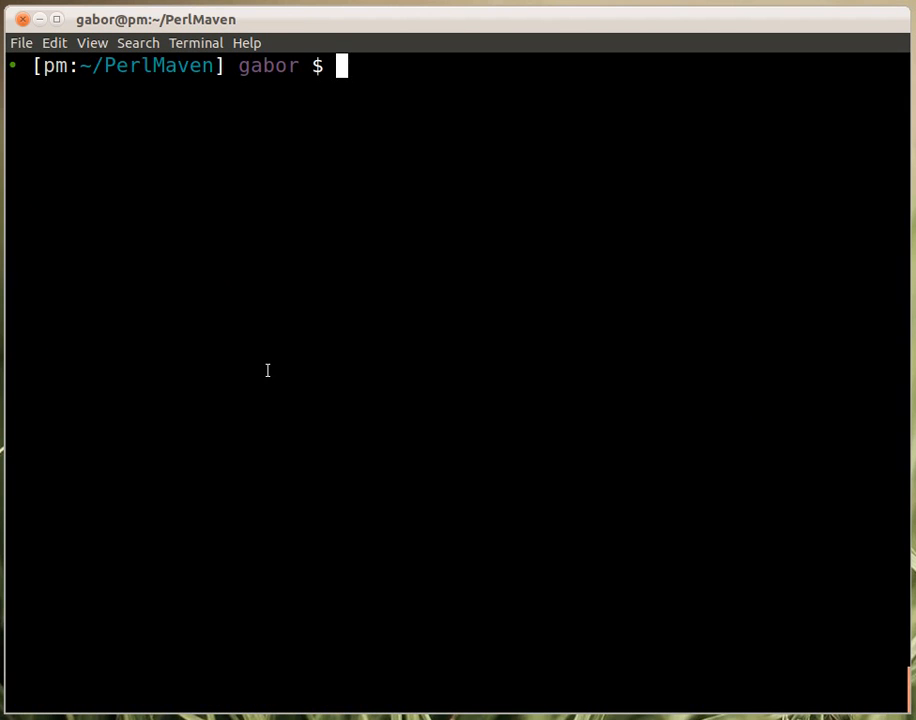
# Run perl read_excel.pl to print each spreadsheet row's fields joined by pipes.
pyautogui.write('perl read_excel.pl')
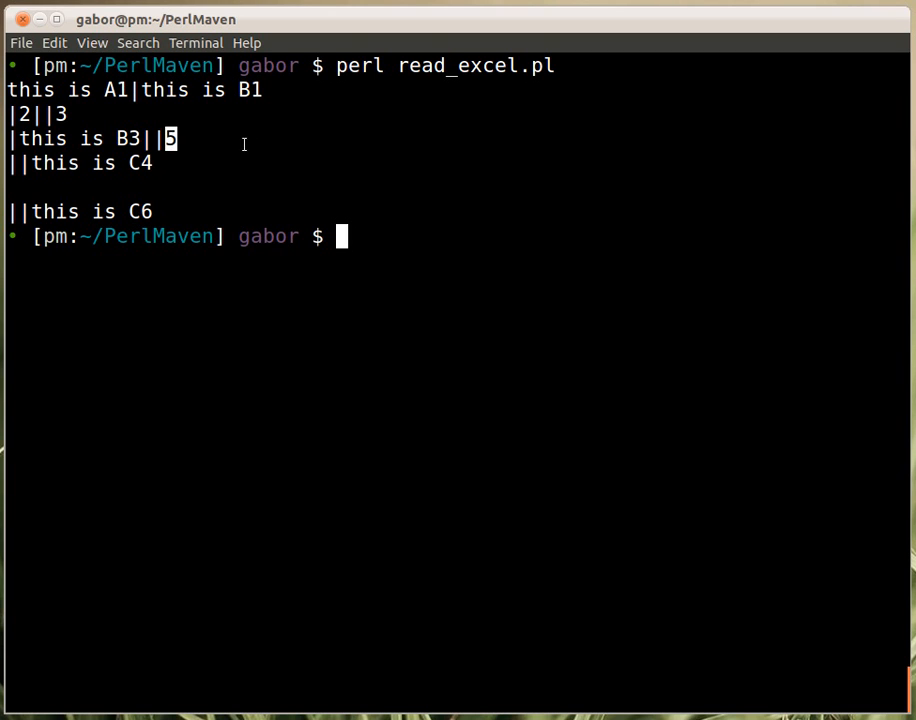
pyautogui.moveTo(249, 146)
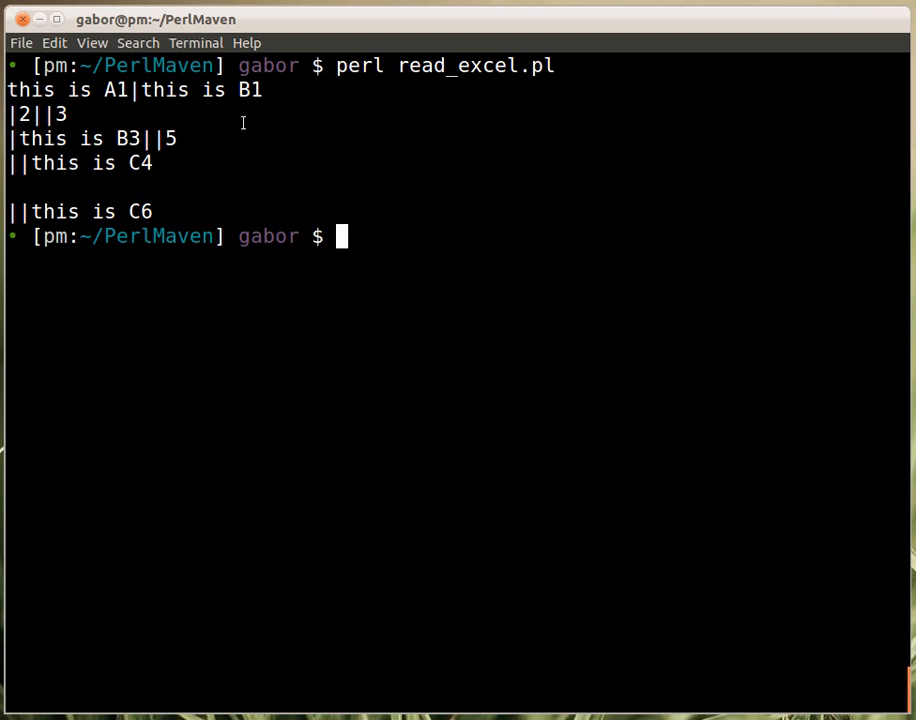
pyautogui.moveTo(100, 120)
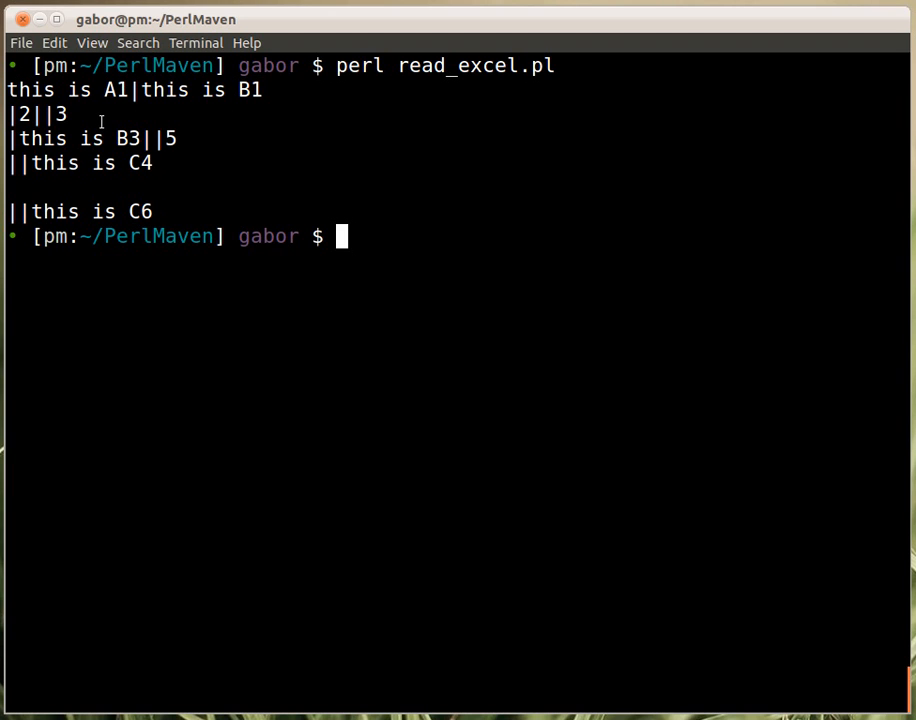
pyautogui.moveTo(25, 163)
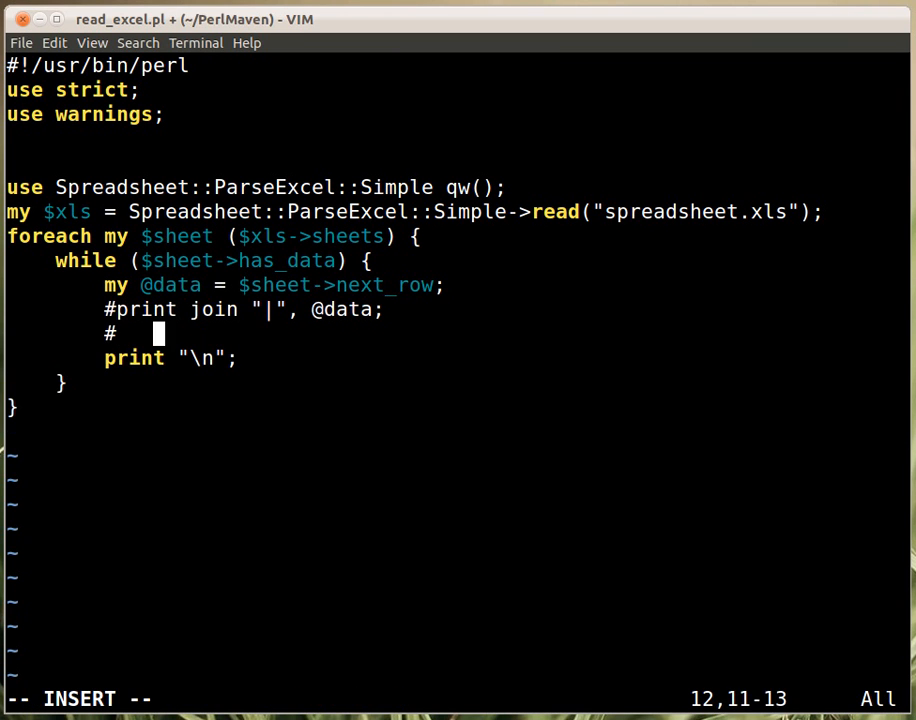
pyautogui.write('print s')
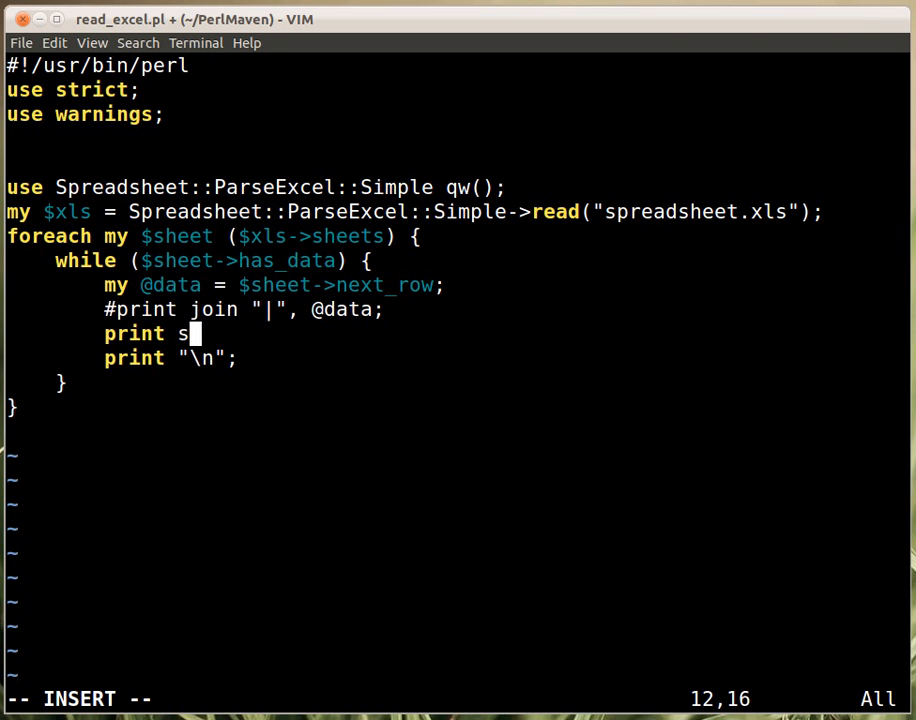
pyautogui.write('calar @')
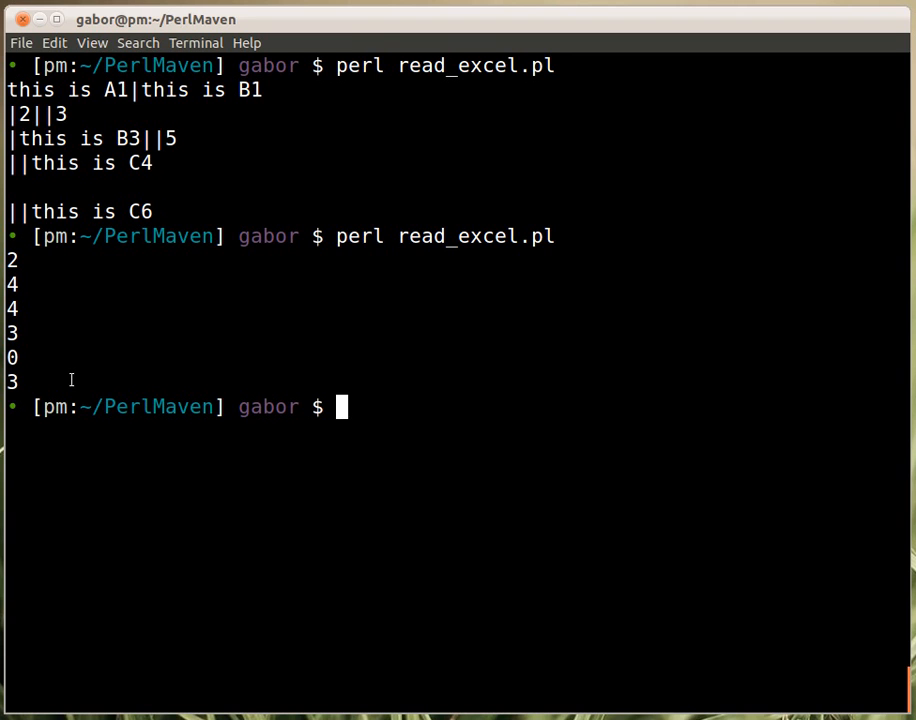
pyautogui.moveTo(278, 359)
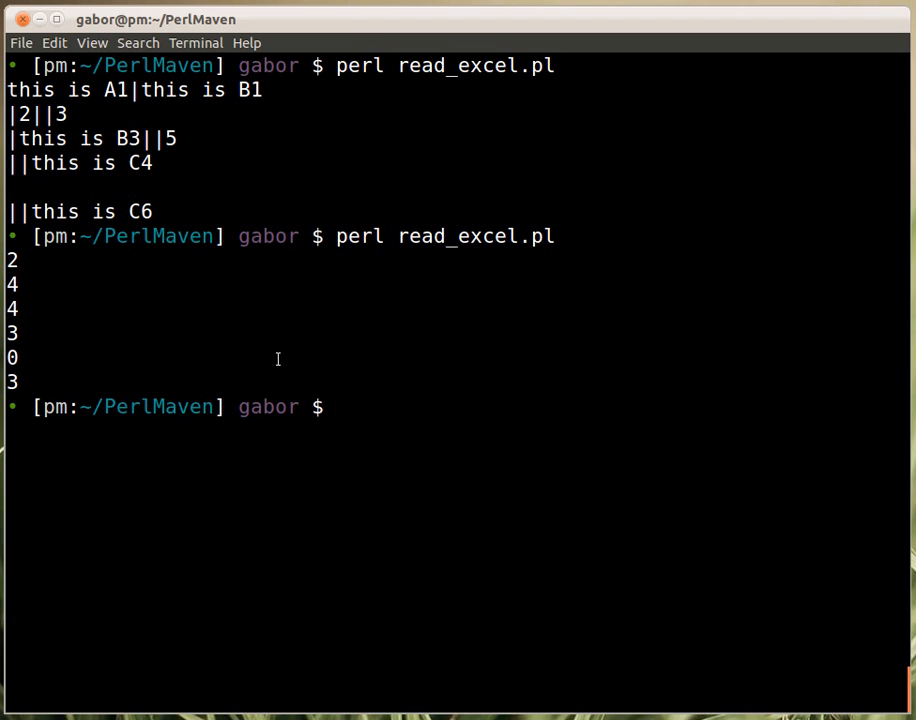